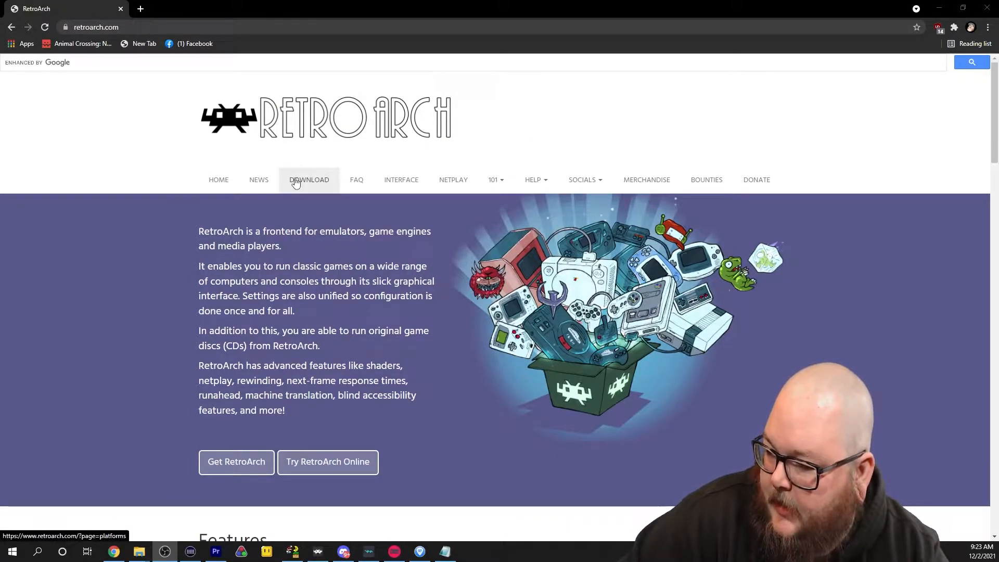
# Go to RetroArch's platform download page from retroarch.com
pyautogui.click(310, 180)
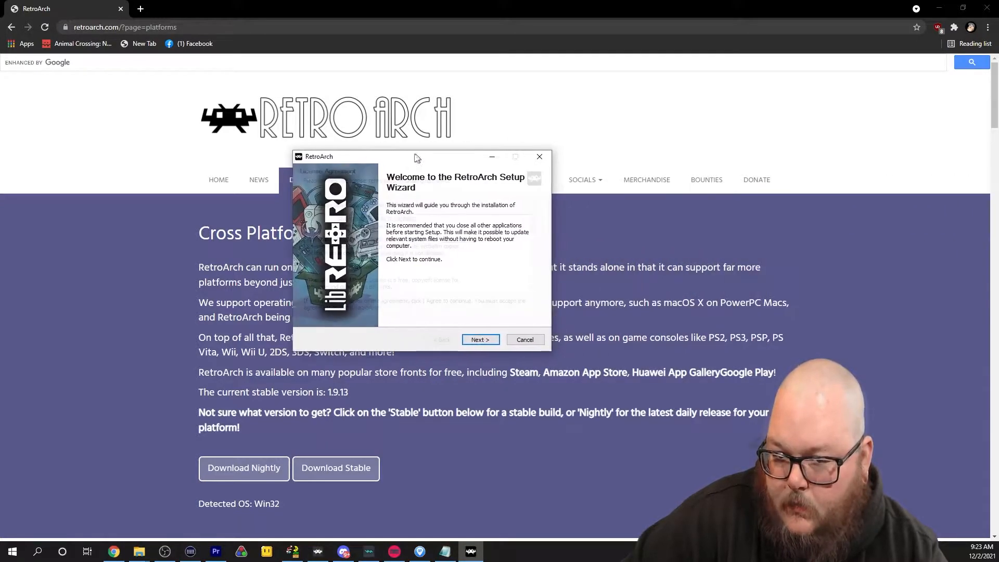
# Install RetroArch with default folder, components and shortcuts, then finish and launch it
pyautogui.click(480, 339)
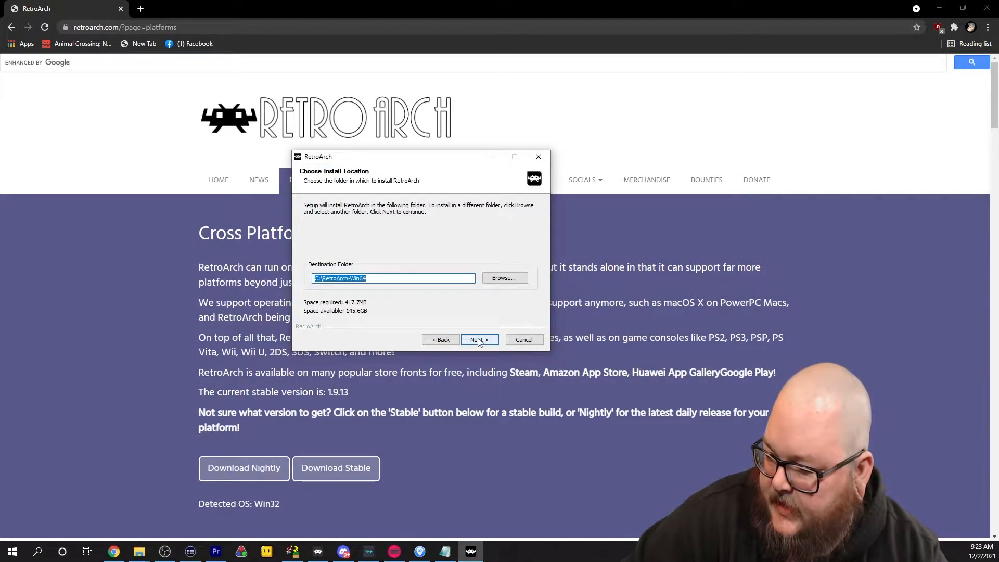
pyautogui.click(479, 340)
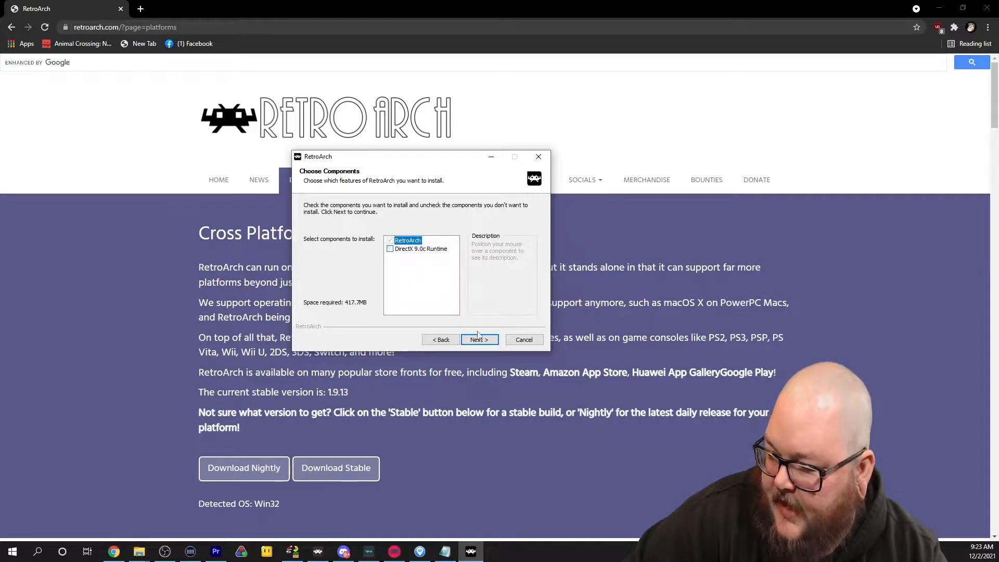
pyautogui.click(479, 339)
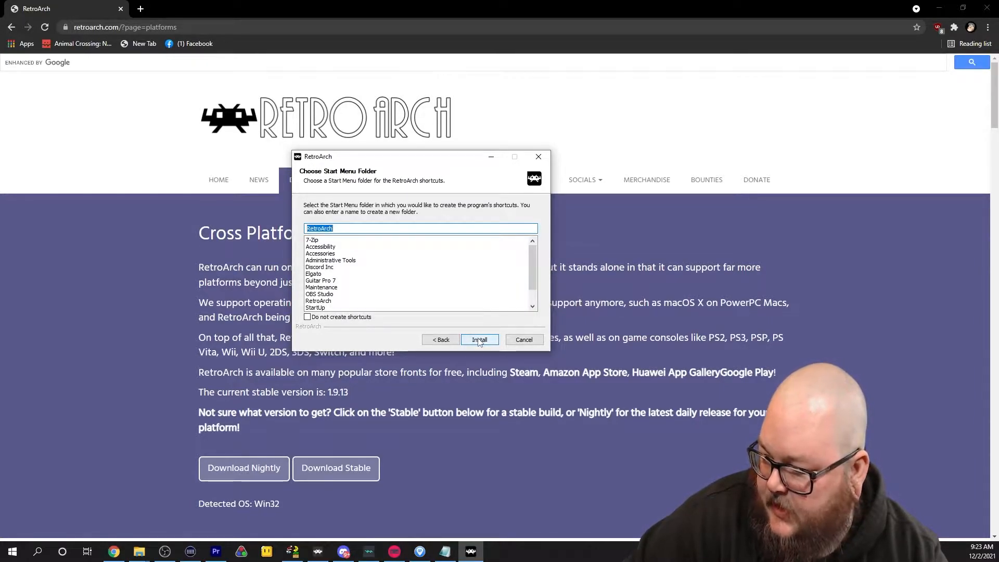
pyautogui.click(479, 339)
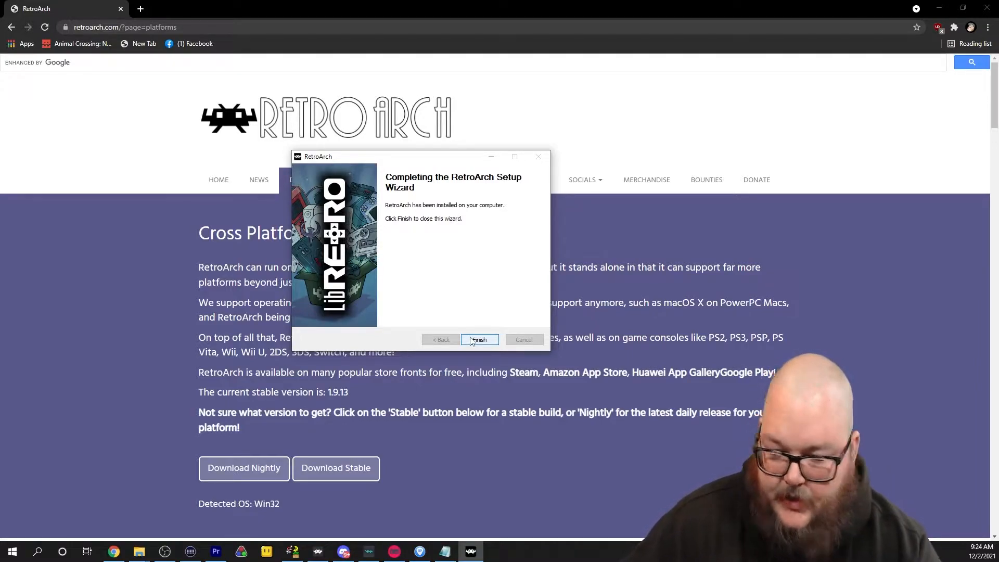
pyautogui.moveTo(490, 316)
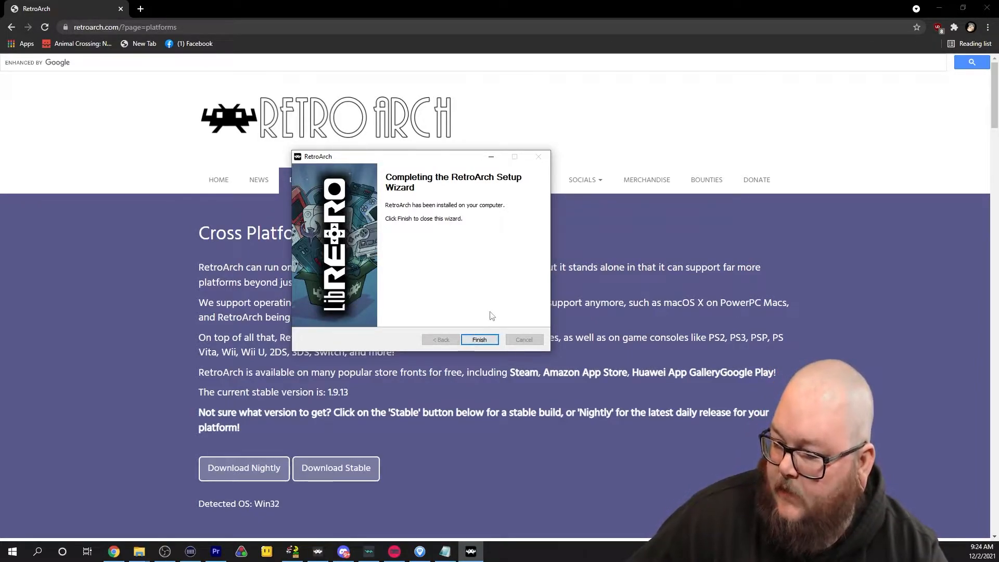
pyautogui.click(479, 339)
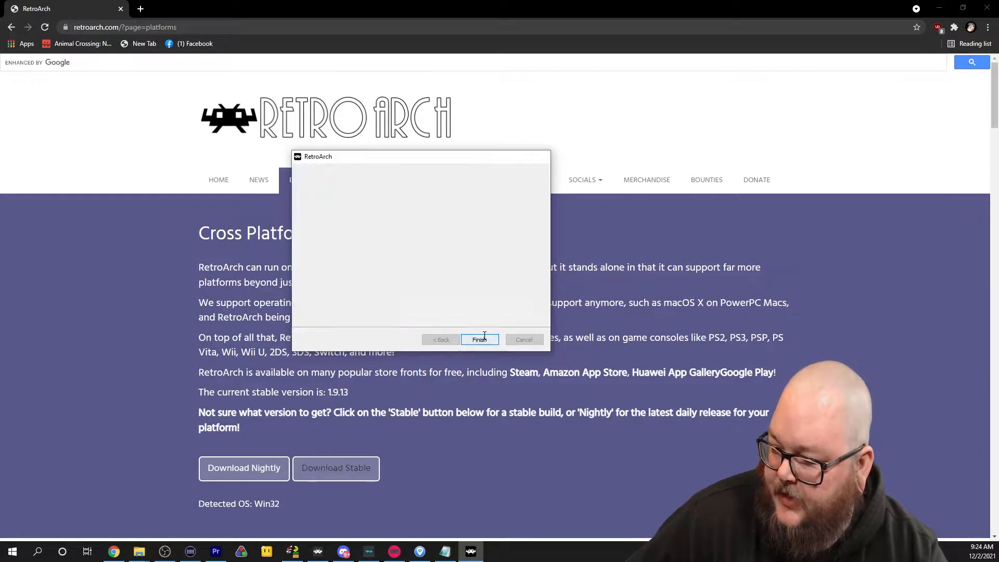
pyautogui.click(479, 340)
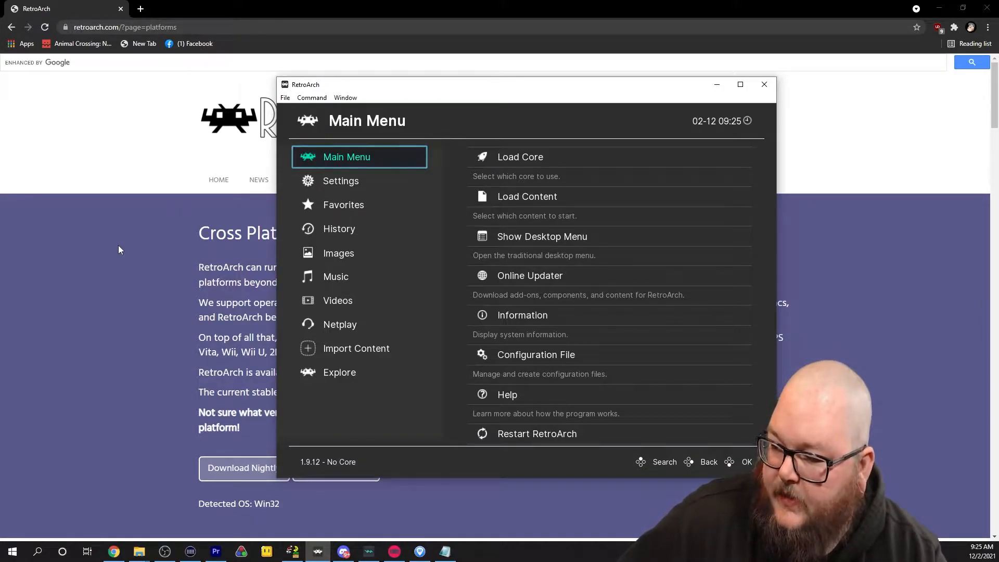
pyautogui.moveTo(517, 157)
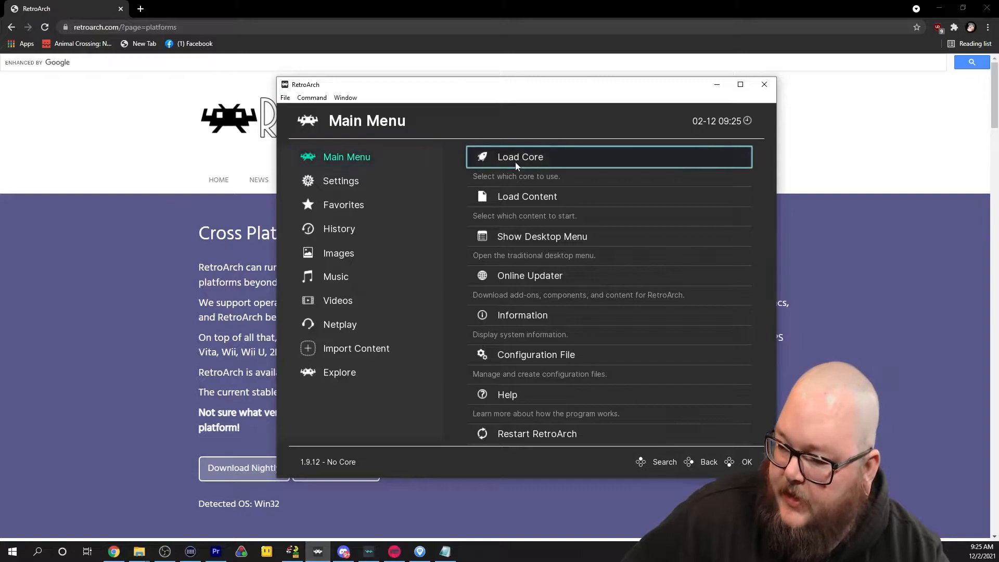
# Download the Nintendo SNES Snes9x - Current core from the online core list
pyautogui.click(521, 157)
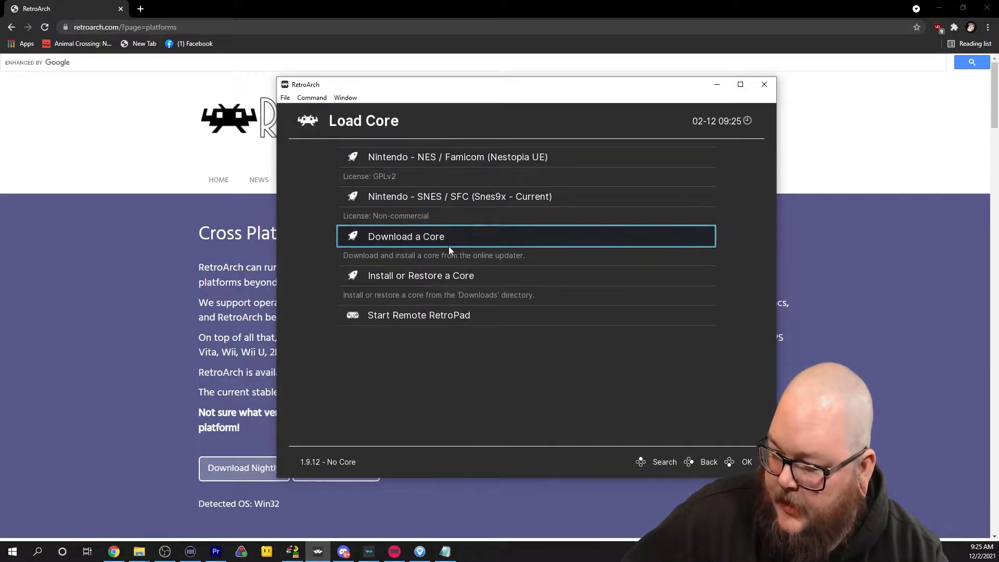
pyautogui.click(405, 237)
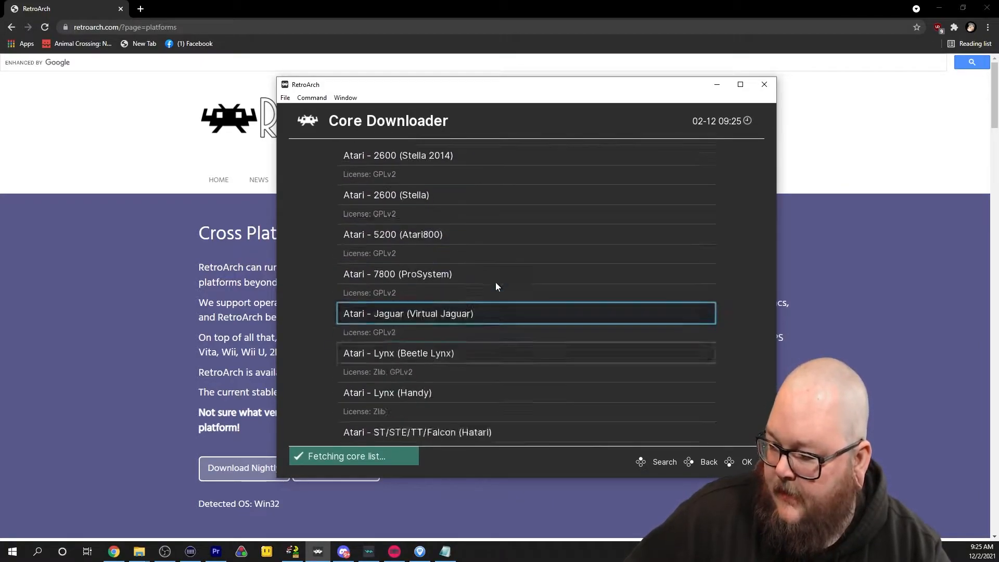
pyautogui.scroll(-3)
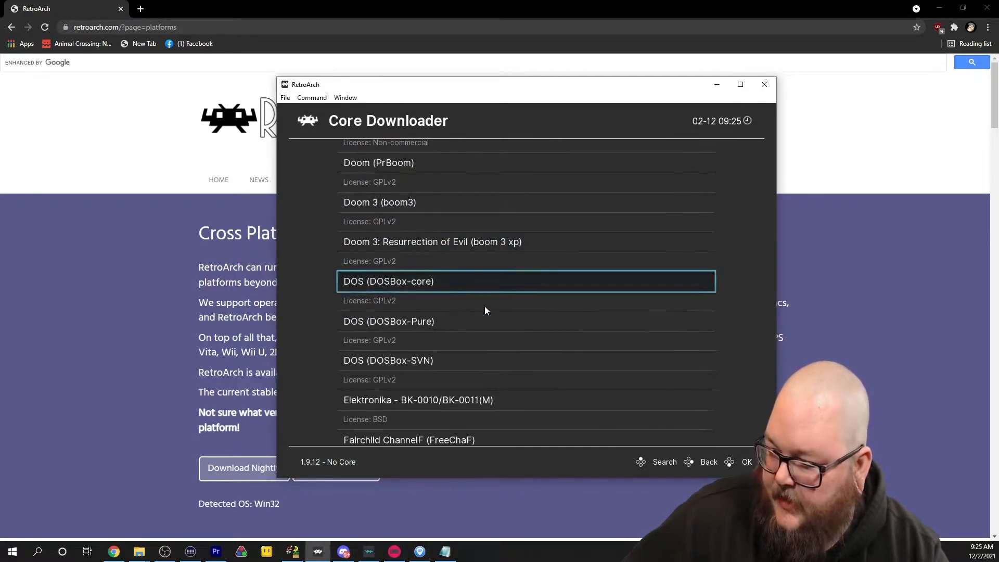
pyautogui.scroll(-3)
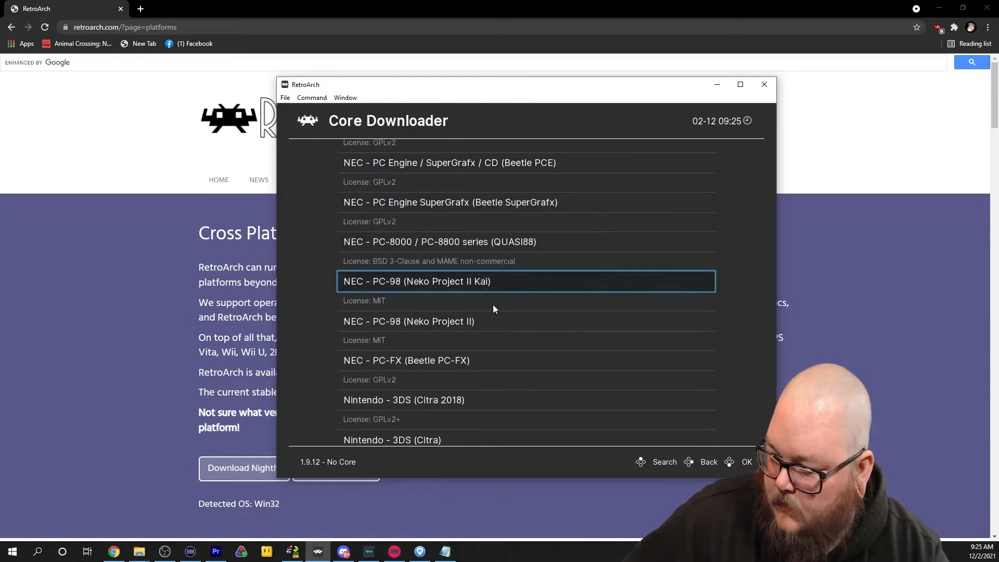
pyautogui.scroll(-3)
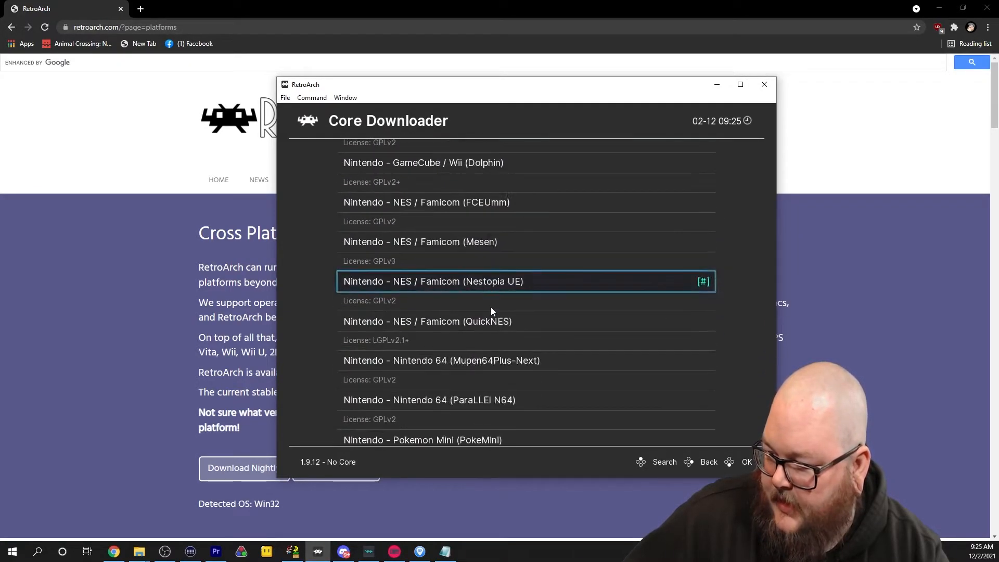
pyautogui.scroll(-3)
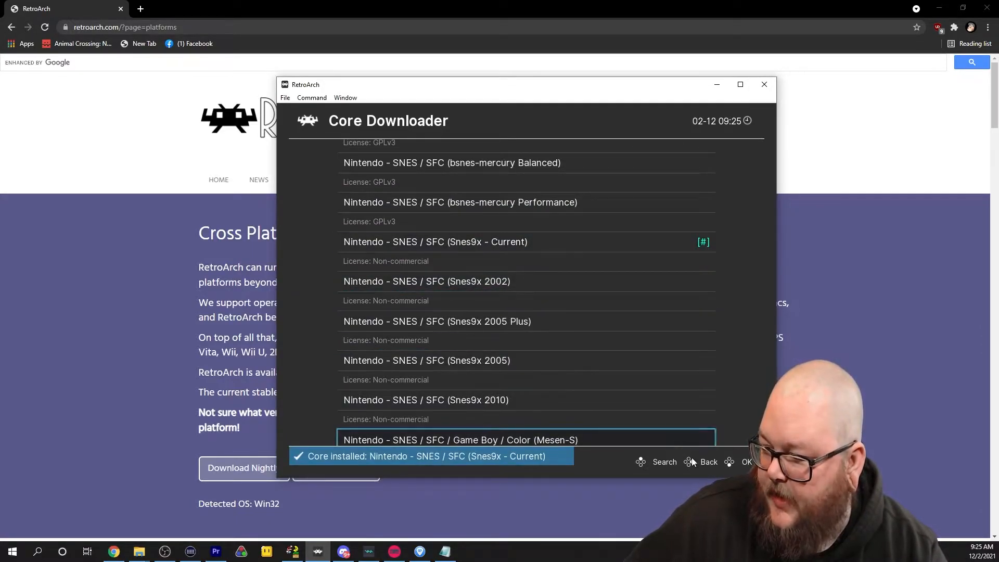
pyautogui.click(708, 461)
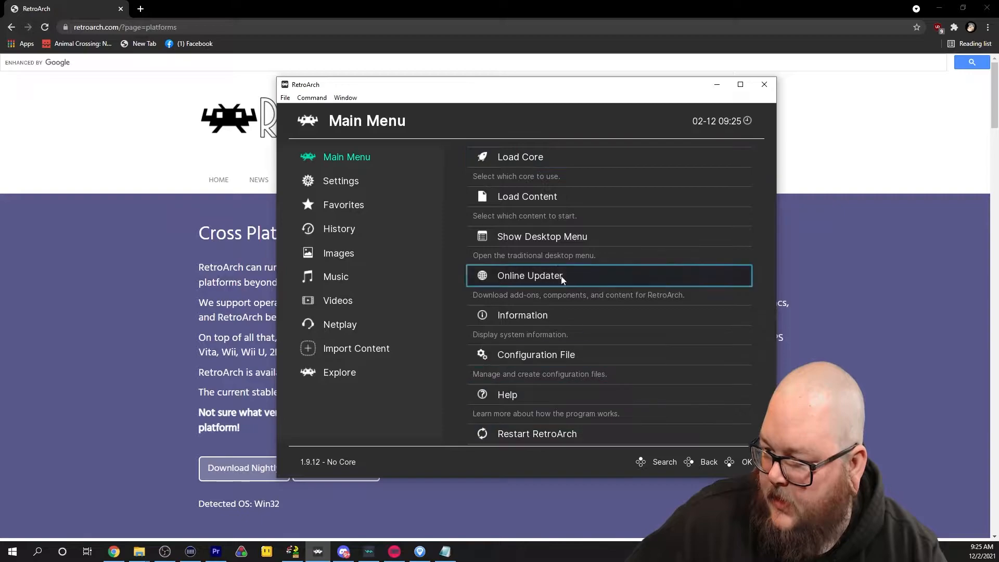
pyautogui.moveTo(520, 255)
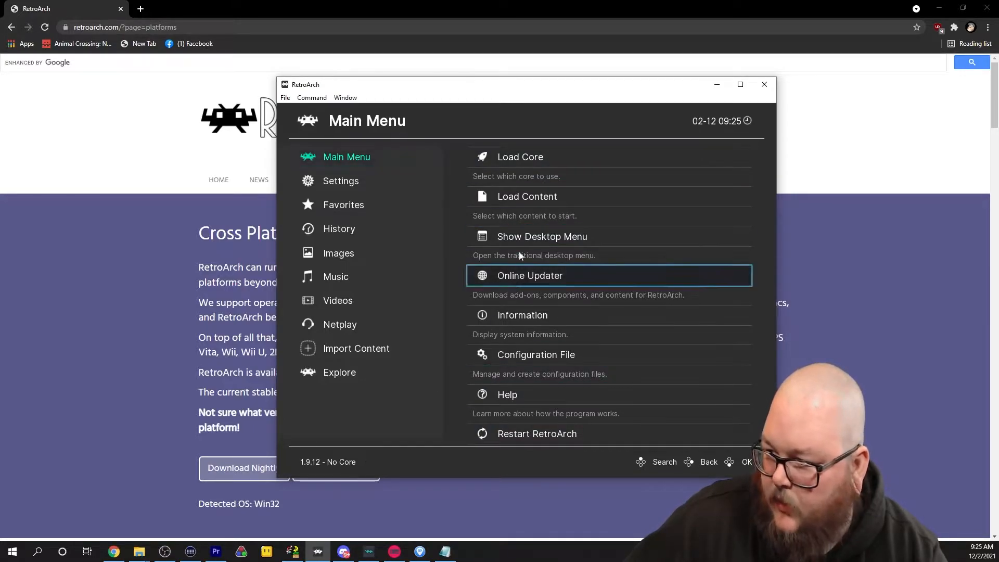
# Load Snes9x - Current as the active core
pyautogui.click(521, 157)
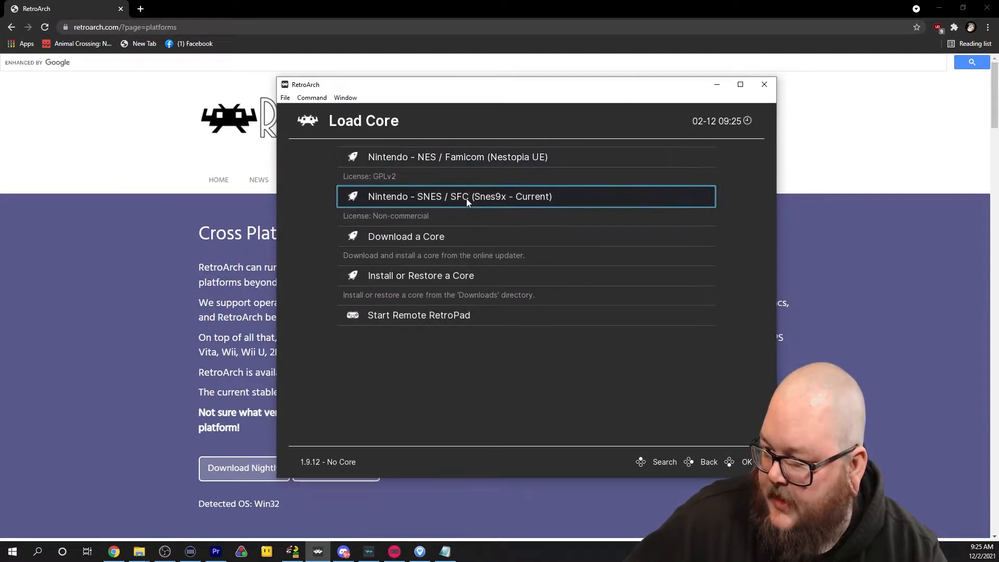
pyautogui.click(459, 197)
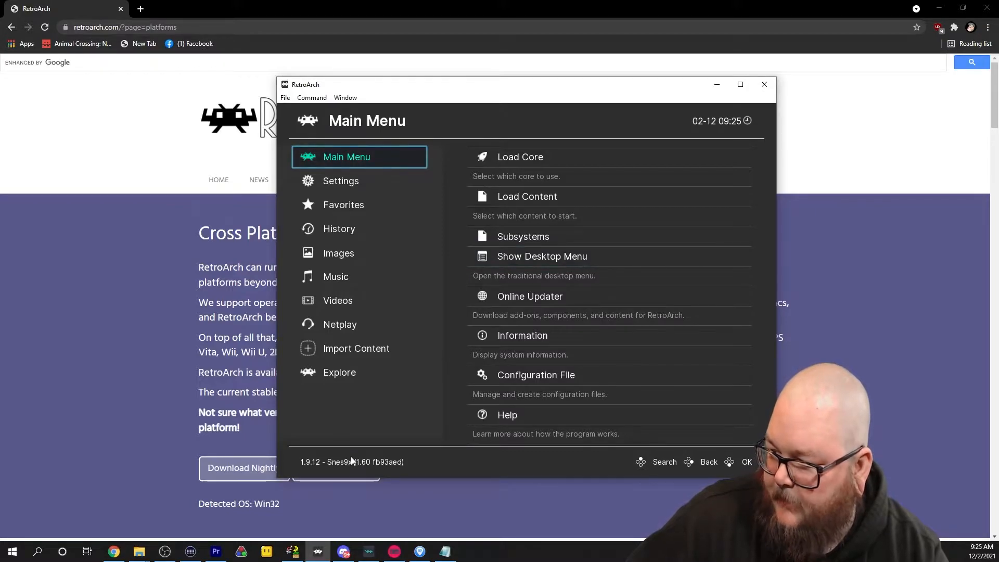
# Review Latency settings with run-ahead on, 2 frames and a second instance, then return to Settings
pyautogui.click(341, 180)
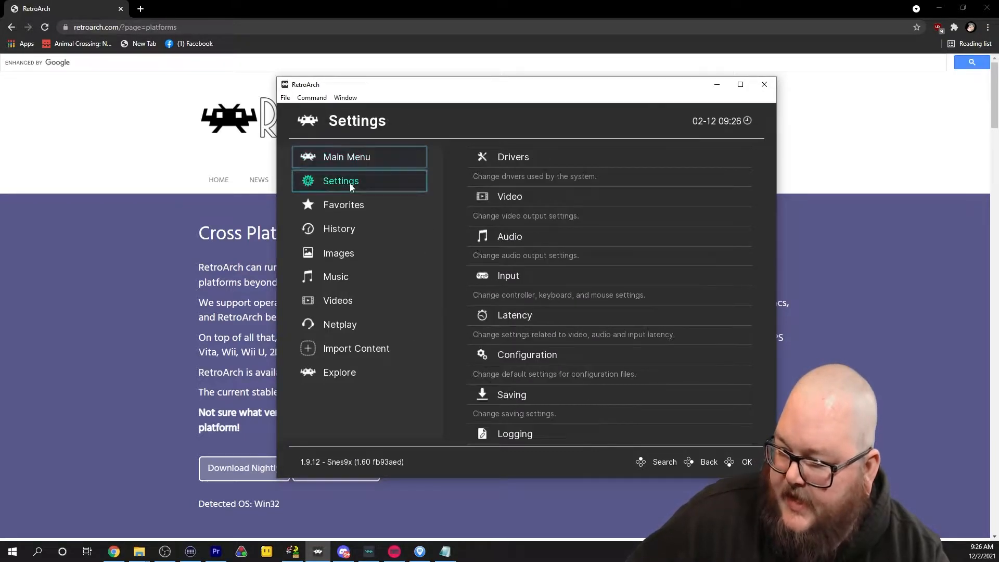
pyautogui.click(508, 275)
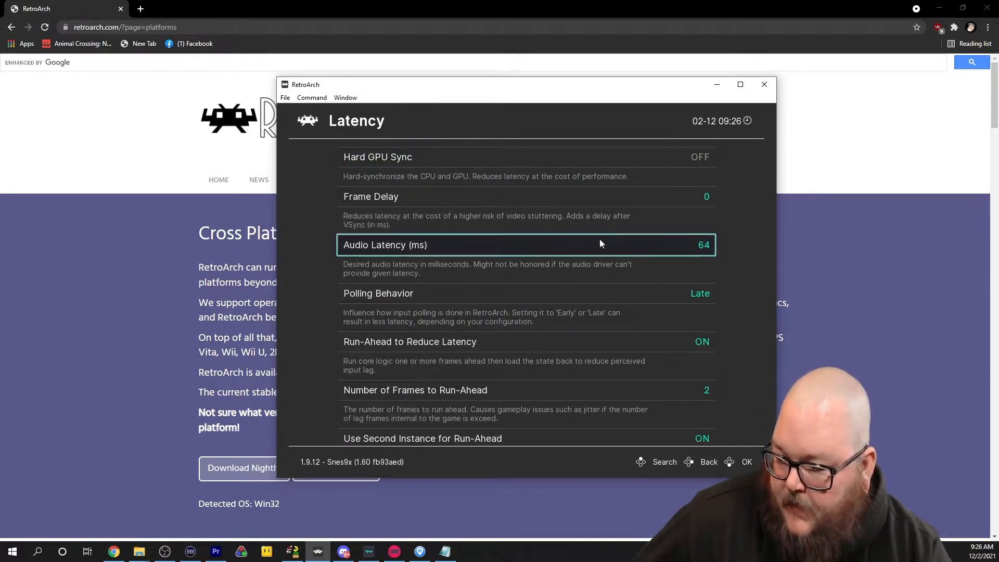
pyautogui.scroll(-3)
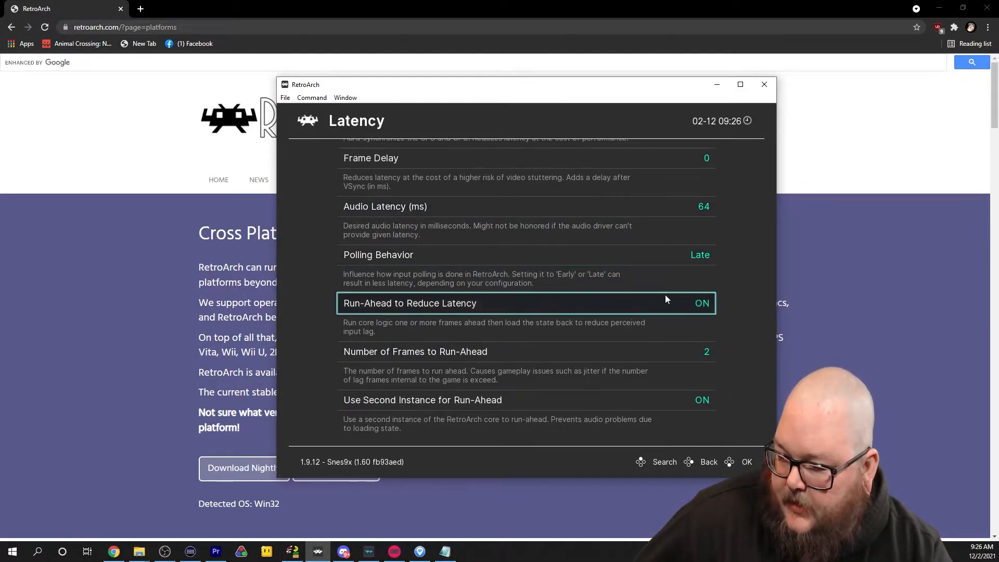
pyautogui.moveTo(660, 309)
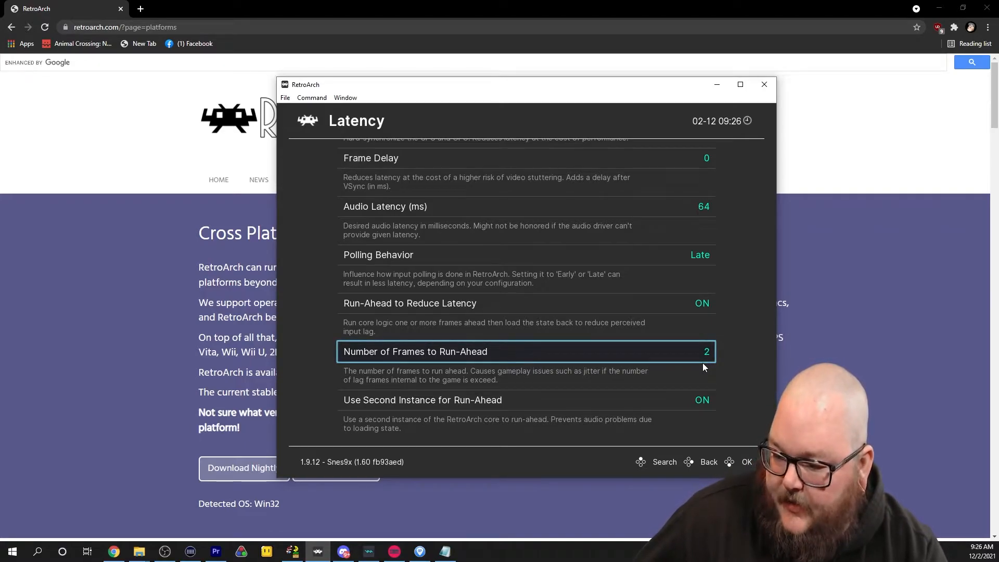
pyautogui.click(709, 462)
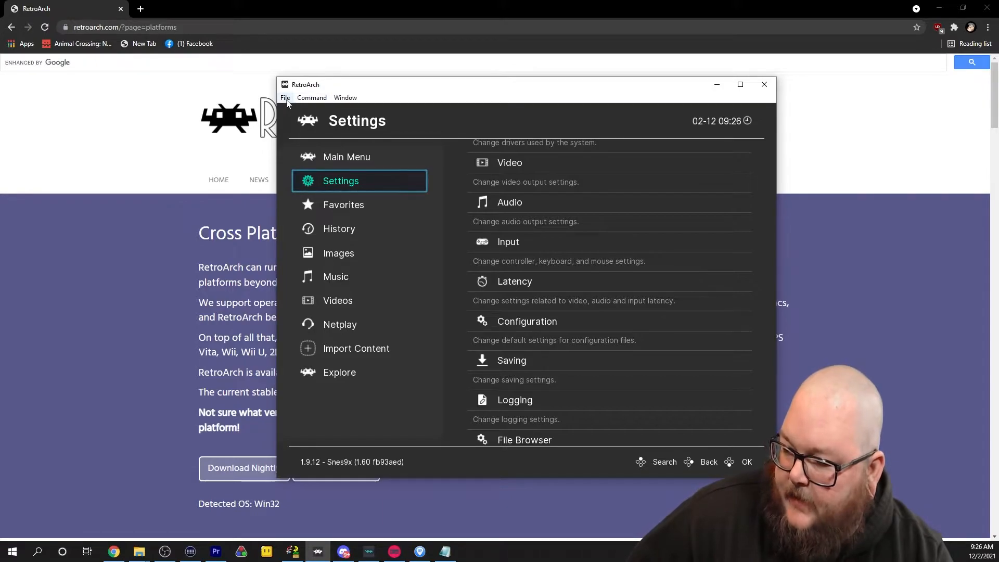
# Bring up Load Content and browse into the NewRomHack folder
pyautogui.click(285, 98)
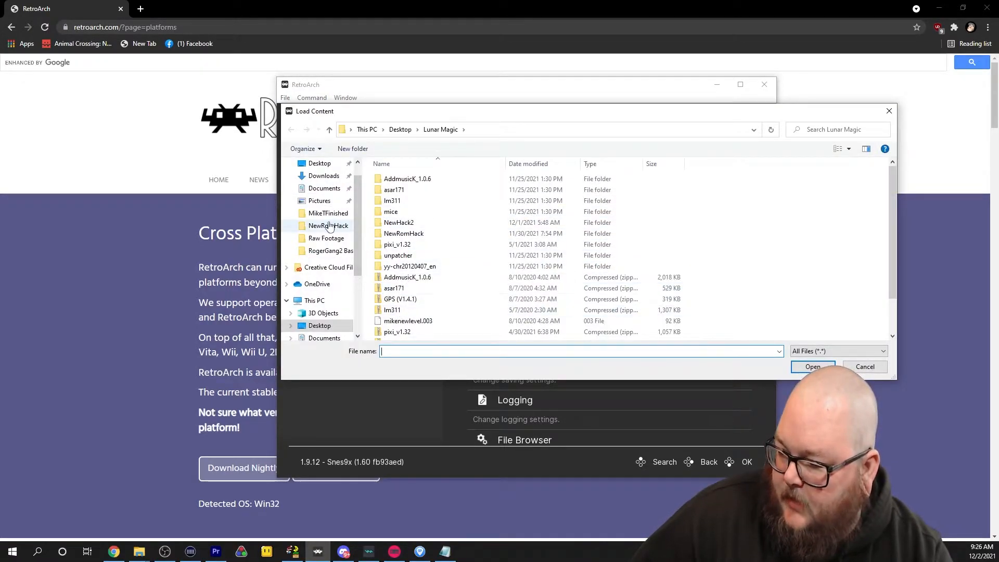
pyautogui.click(865, 366)
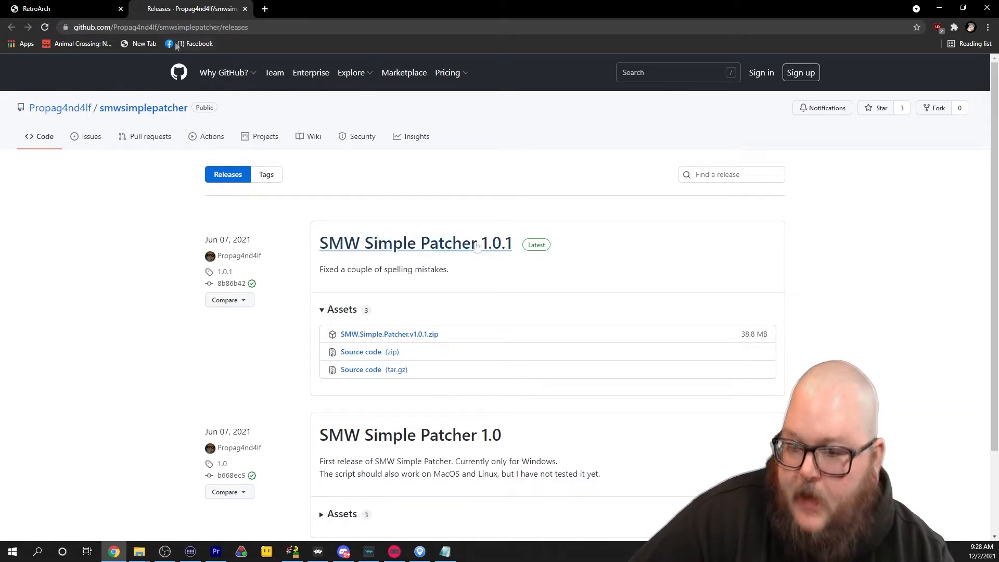
pyautogui.moveTo(339, 448)
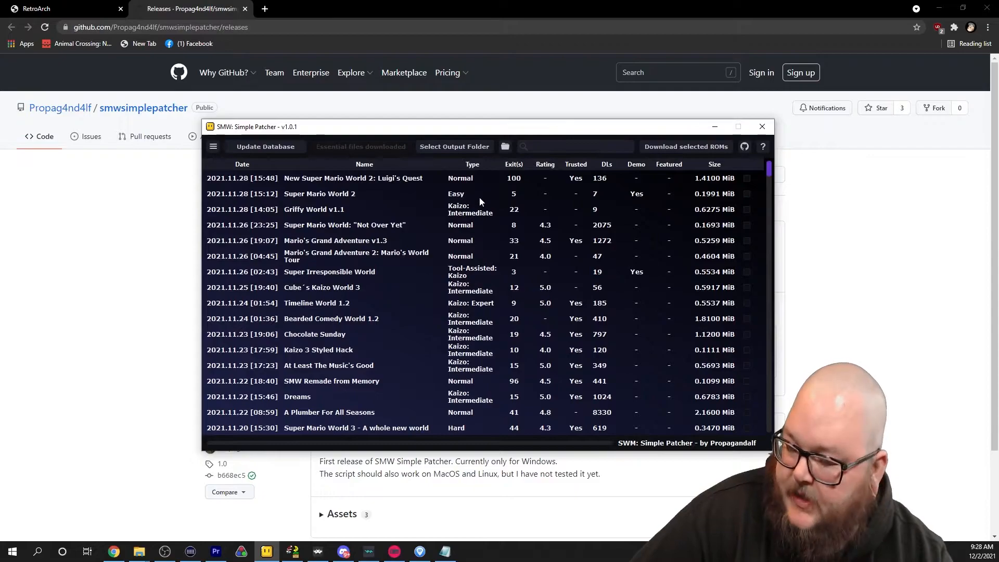
pyautogui.moveTo(395, 239)
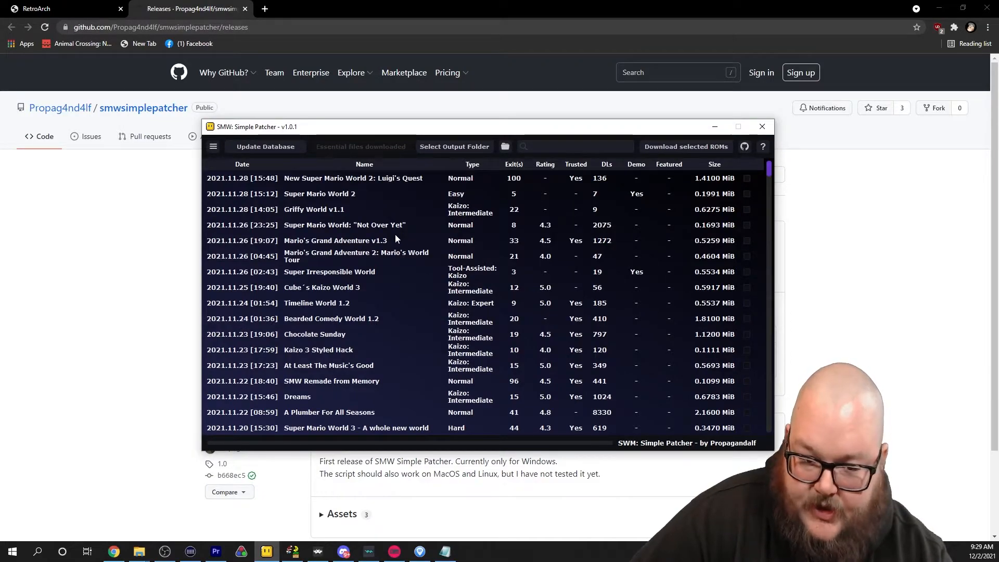
pyautogui.moveTo(374, 169)
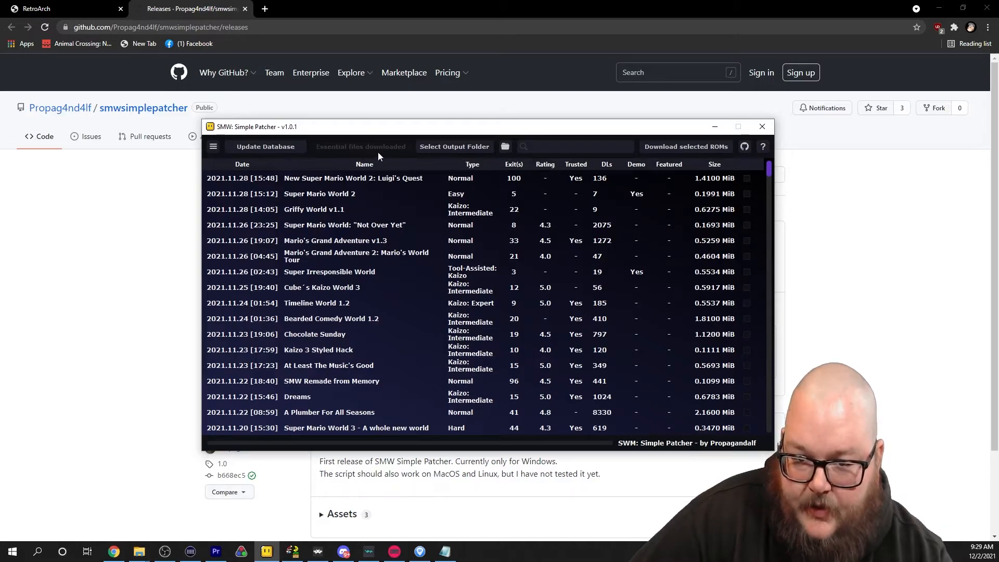
pyautogui.moveTo(381, 152)
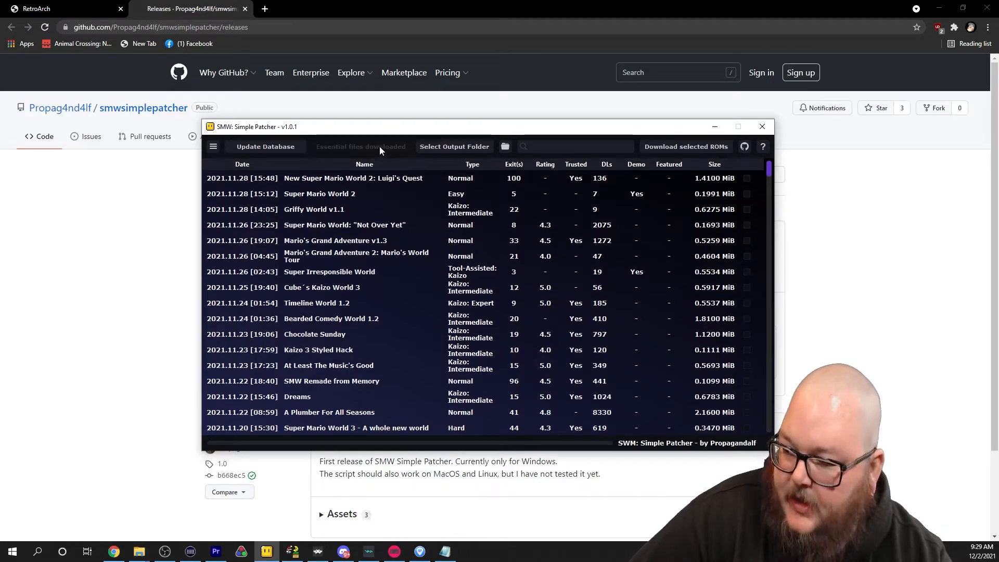
pyautogui.moveTo(453, 147)
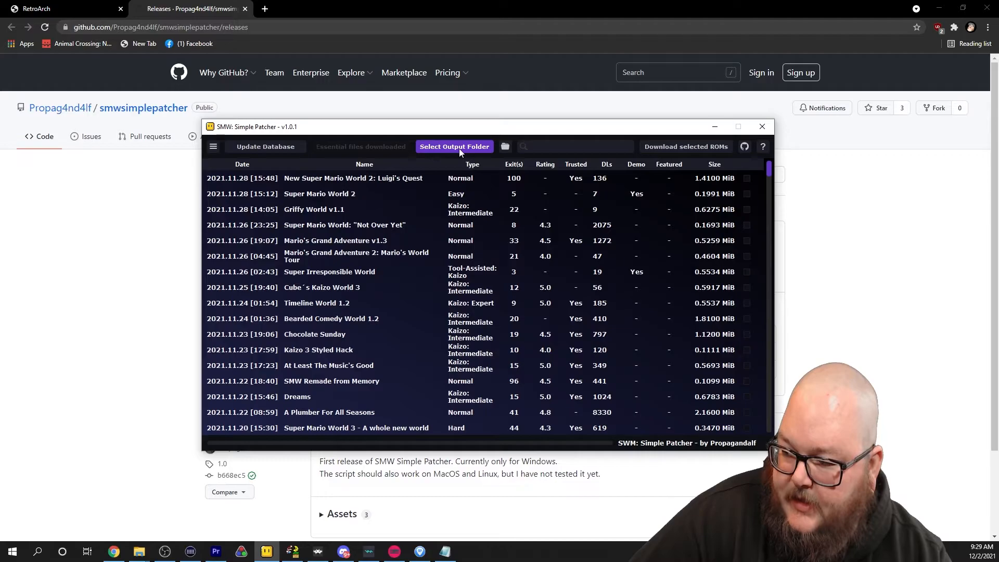
# Set the output folder for downloaded hacks and update the hack database
pyautogui.click(454, 147)
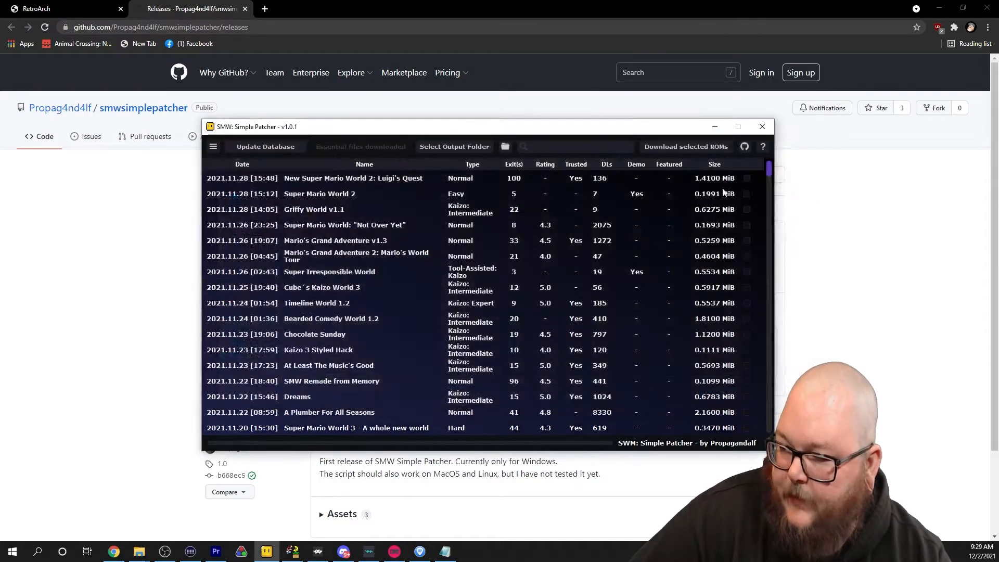
pyautogui.click(266, 147)
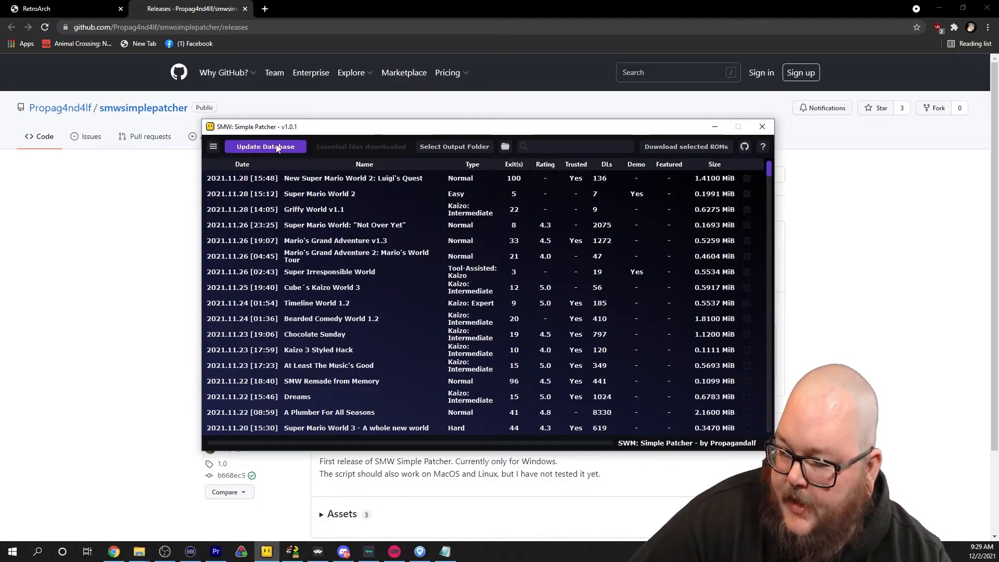
pyautogui.click(265, 147)
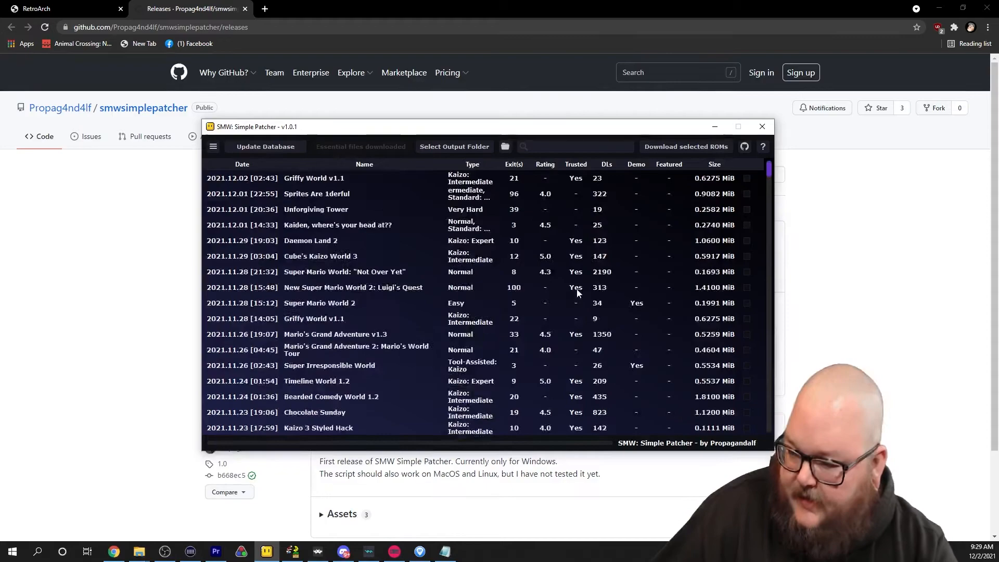
# Search the hack list for 'cu' and download the selected Cube's Kaizo World 2
pyautogui.click(567, 147)
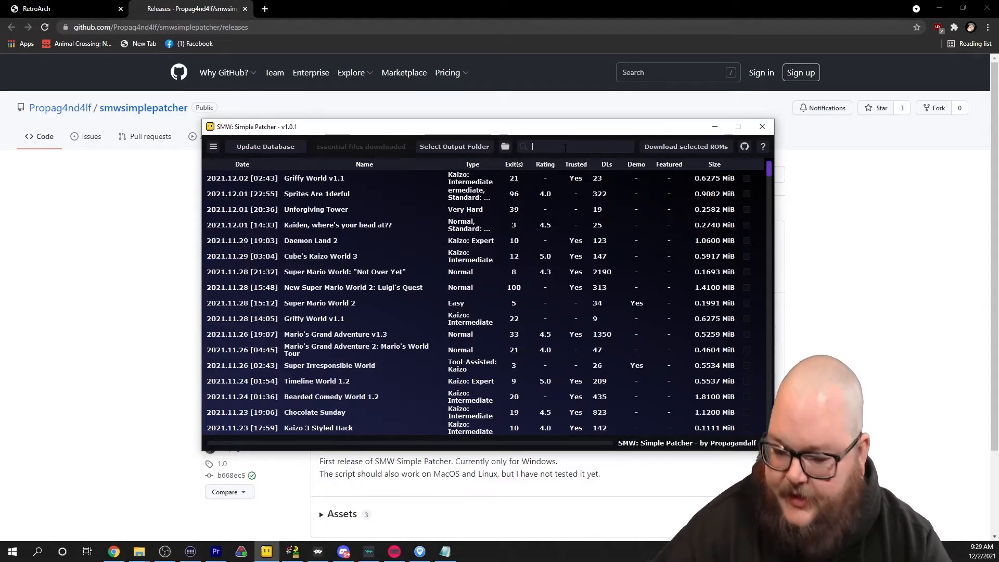
pyautogui.write('cu')
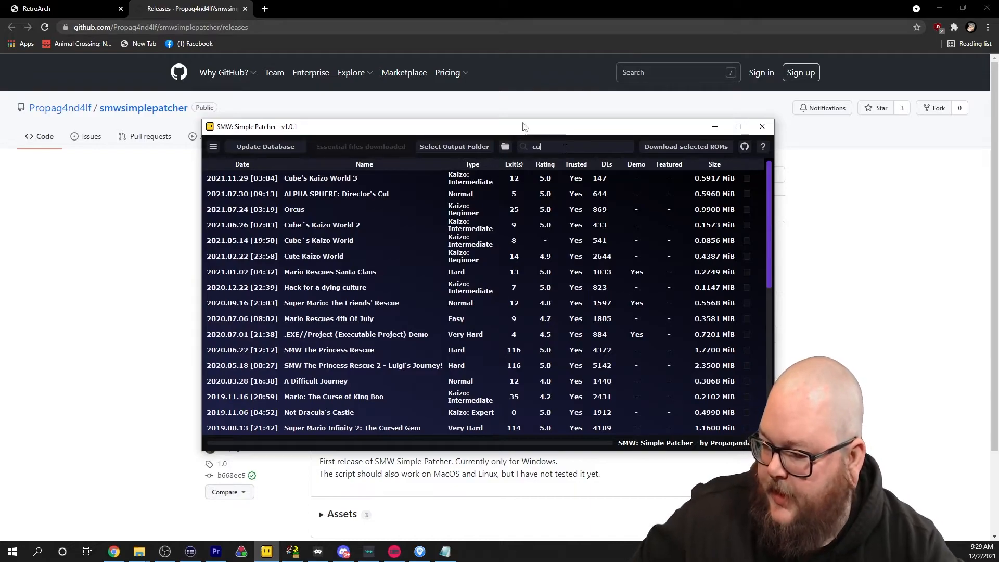
pyautogui.moveTo(733, 228)
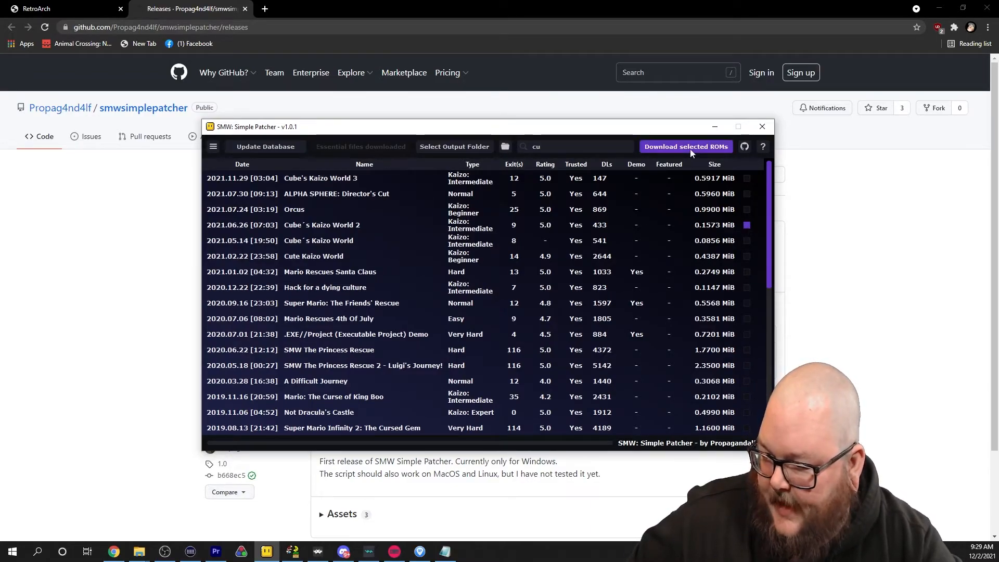
pyautogui.click(686, 147)
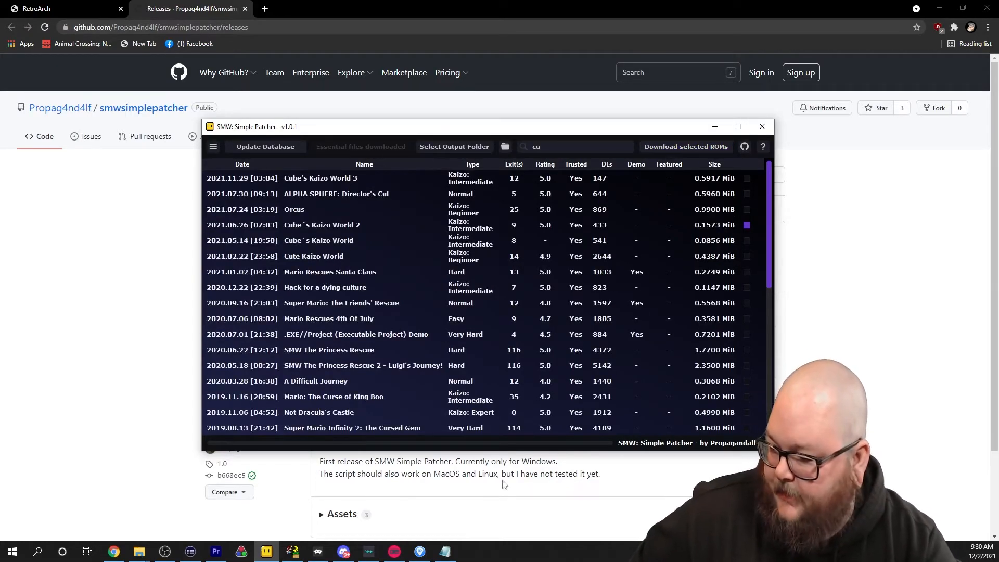
pyautogui.moveTo(319, 552)
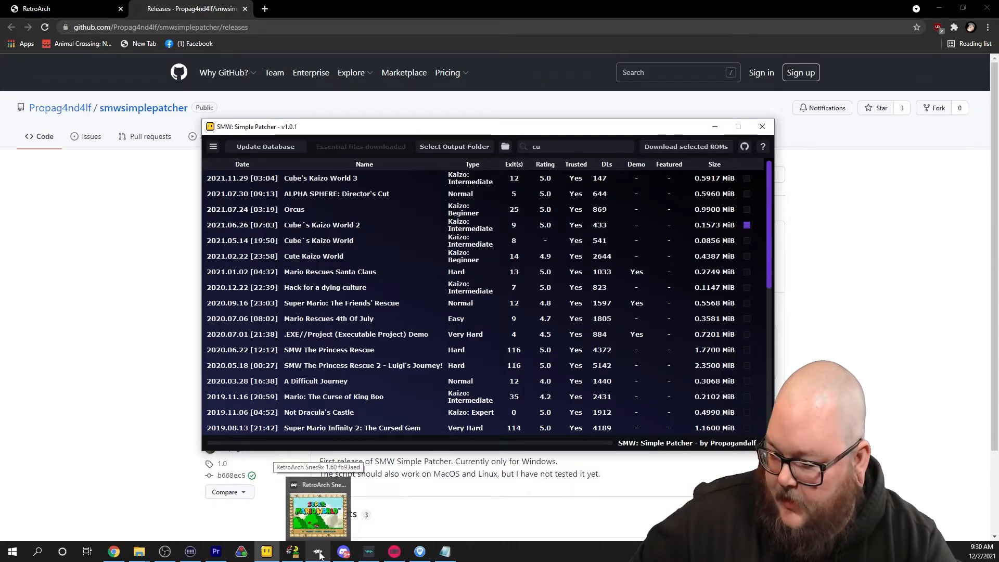
# Load Cubes Kaizo World 2.sfc from the desktop SMW folder via Load Content
pyautogui.click(318, 507)
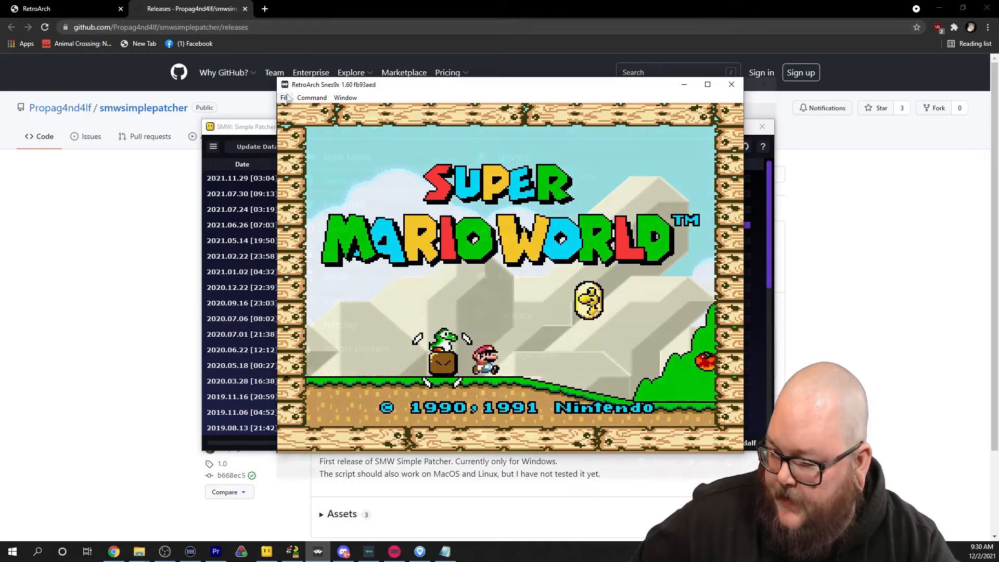
pyautogui.click(285, 98)
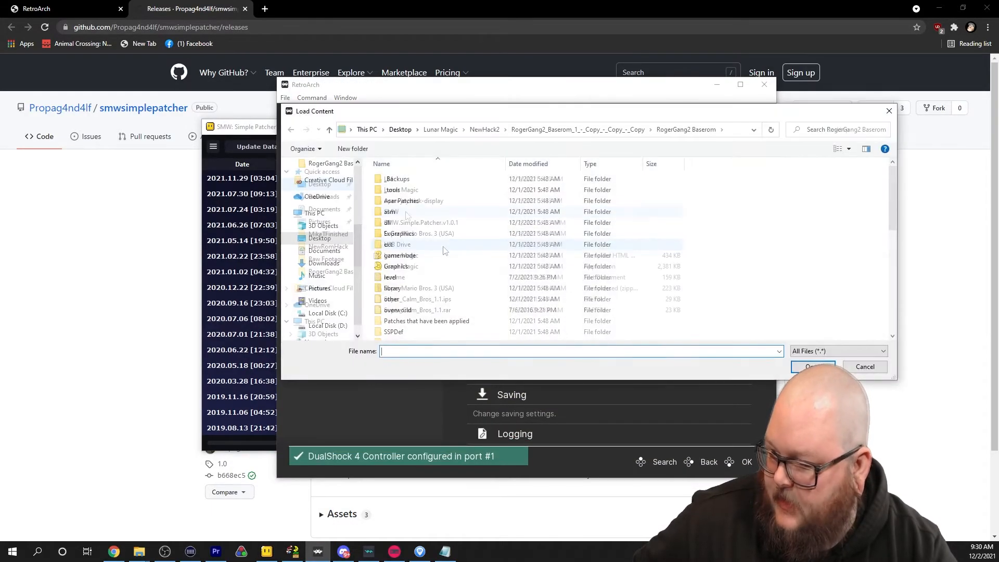
pyautogui.doubleClick(392, 212)
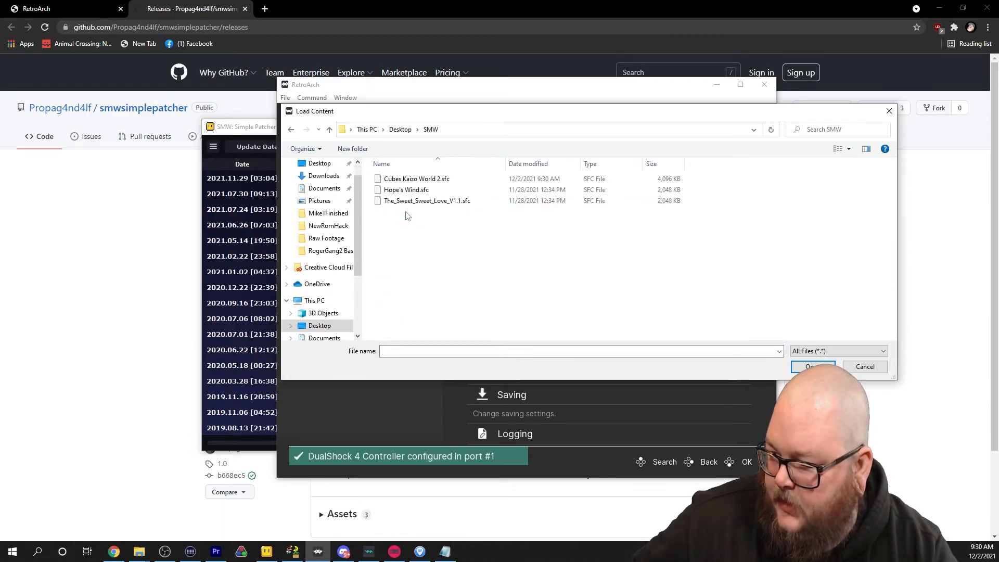
pyautogui.click(866, 367)
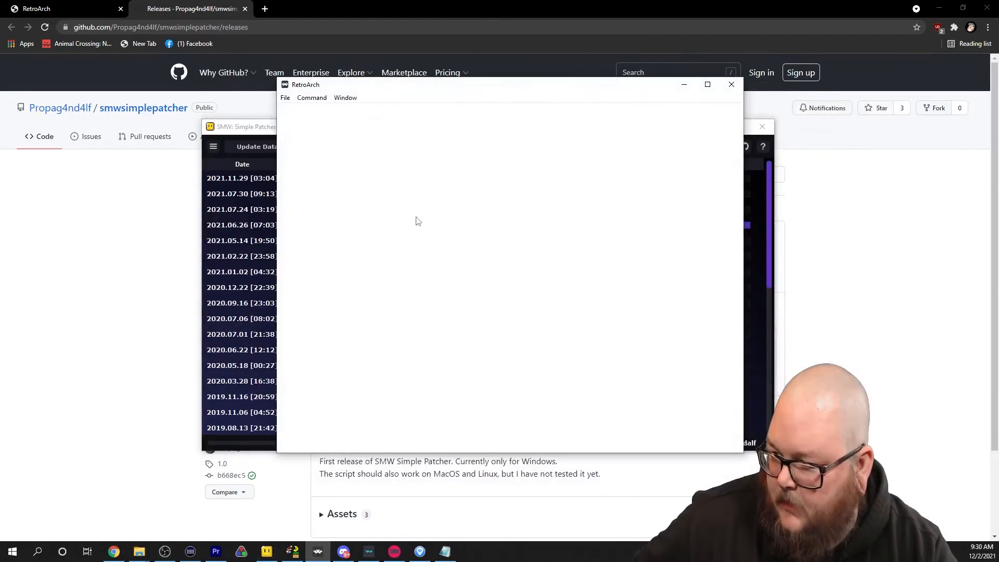